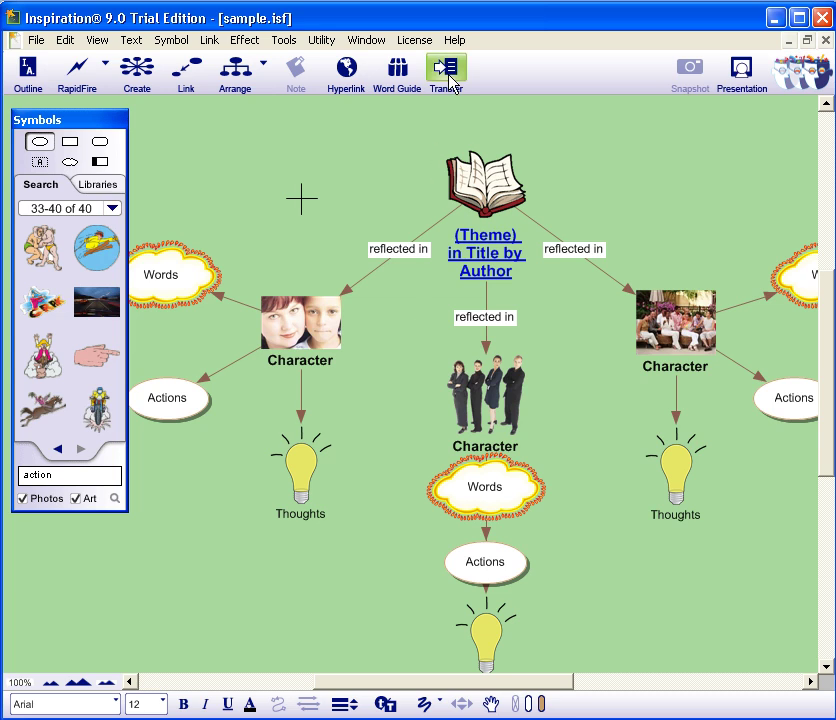
Transfer the character-theme map to Word, including the diagram and full outline.
left_click(445, 70)
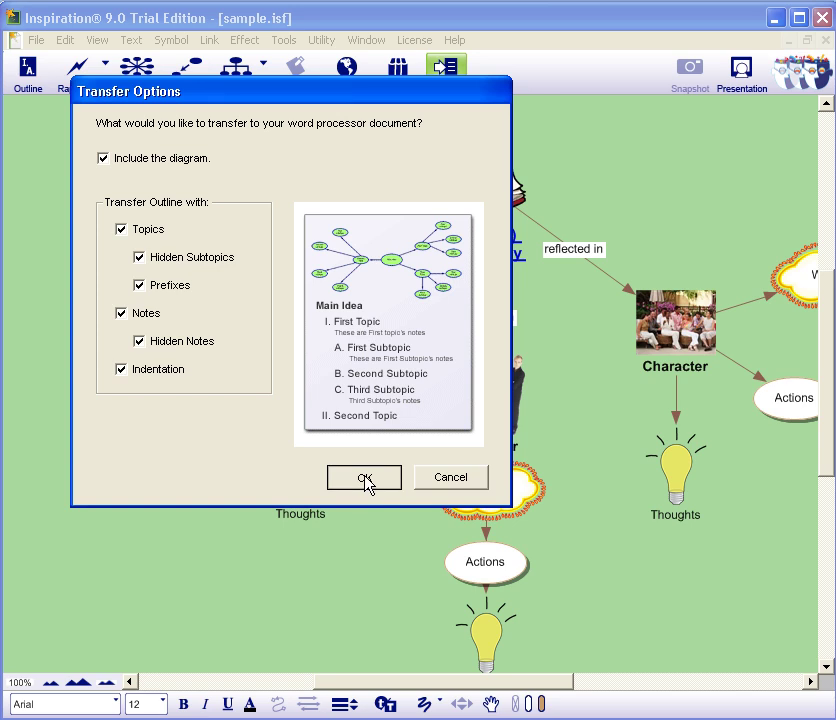
left_click(363, 477)
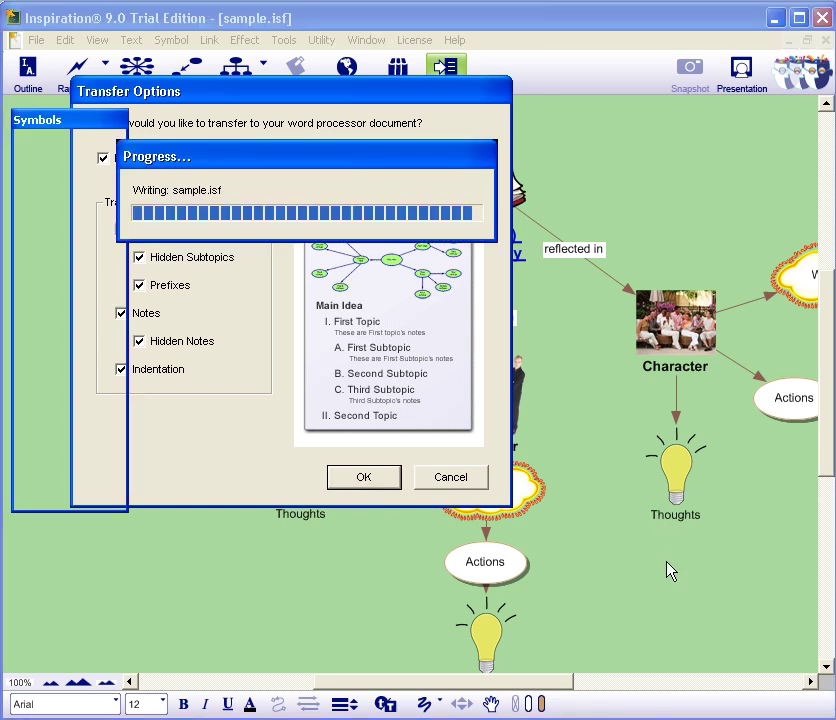
left_click(363, 477)
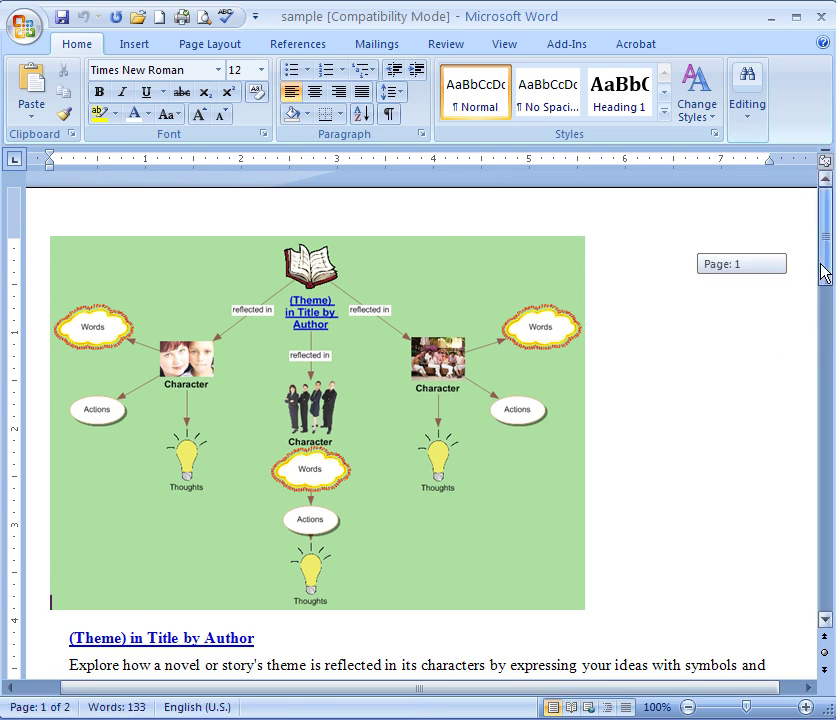
scroll("down", 3)
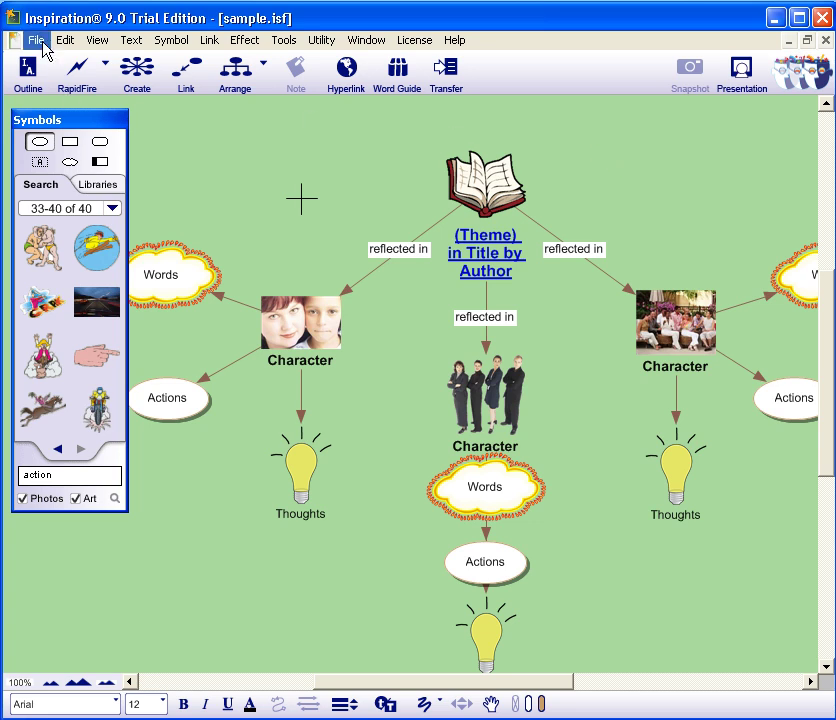
Export the concept map from the File menu as a JPEG image.
left_click(37, 40)
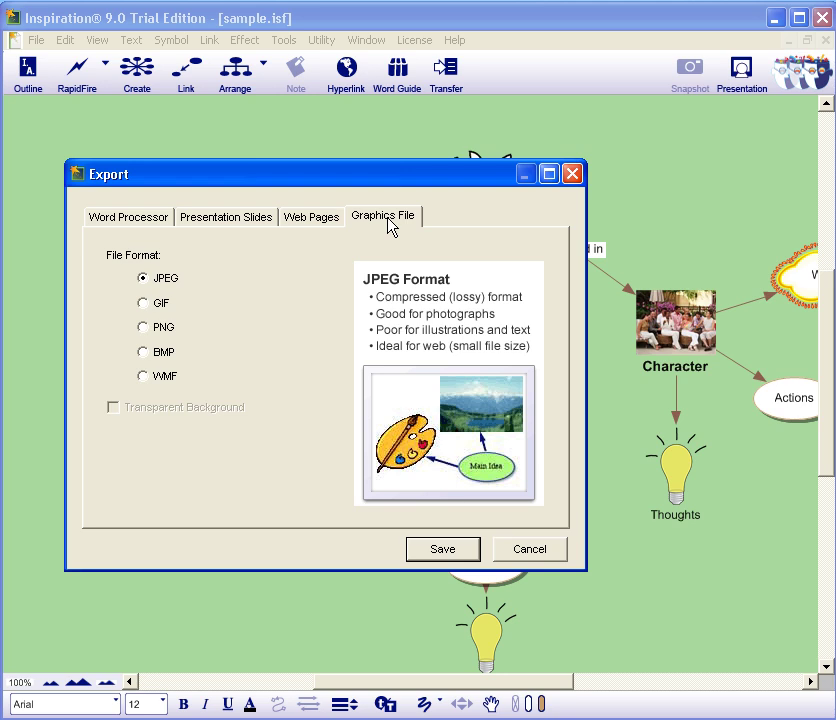
mouse_move(165, 289)
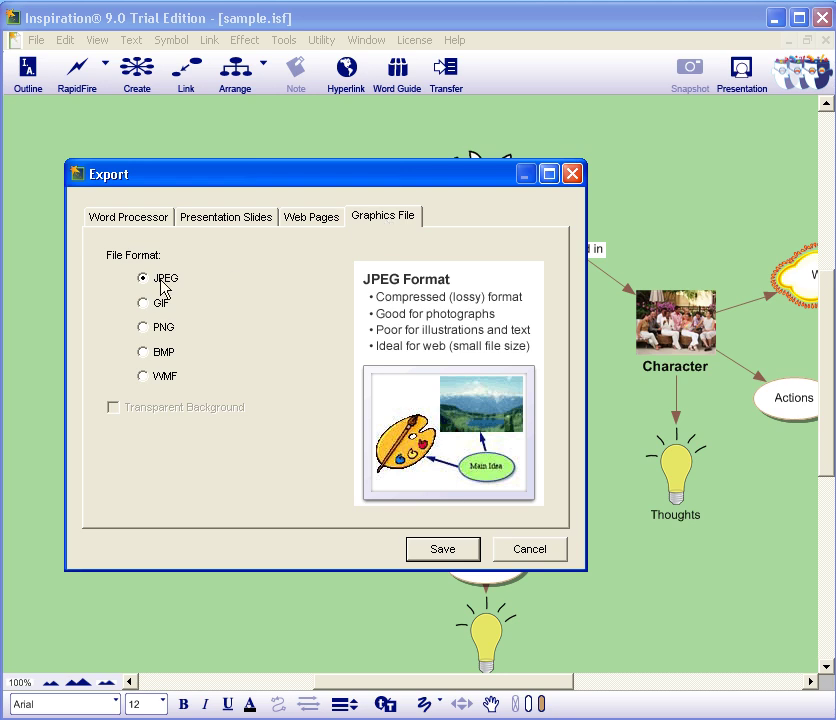
left_click(441, 548)
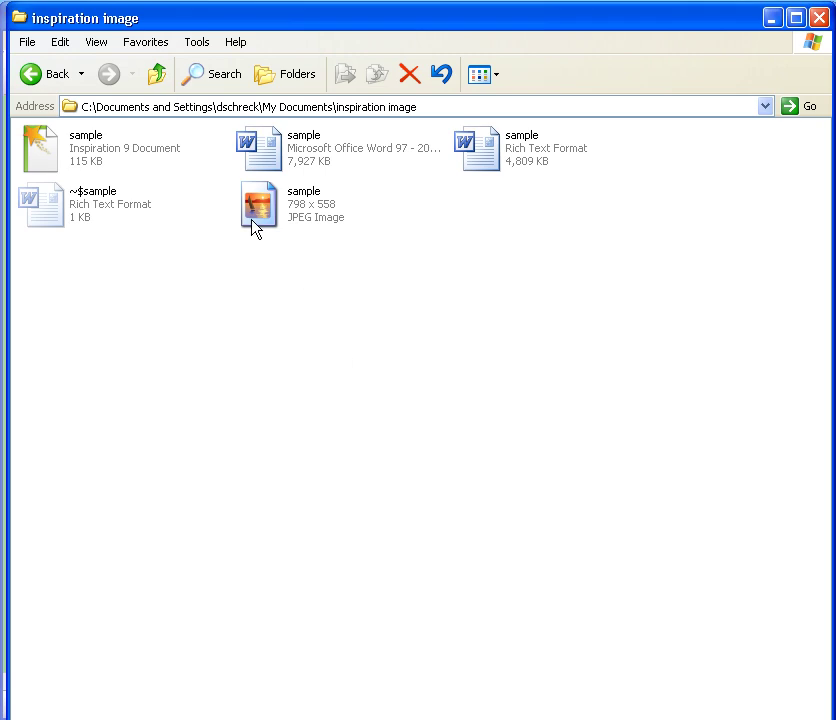
Open the sample JPEG in the inspiration image folder in Picture and Fax Viewer.
double_click(258, 205)
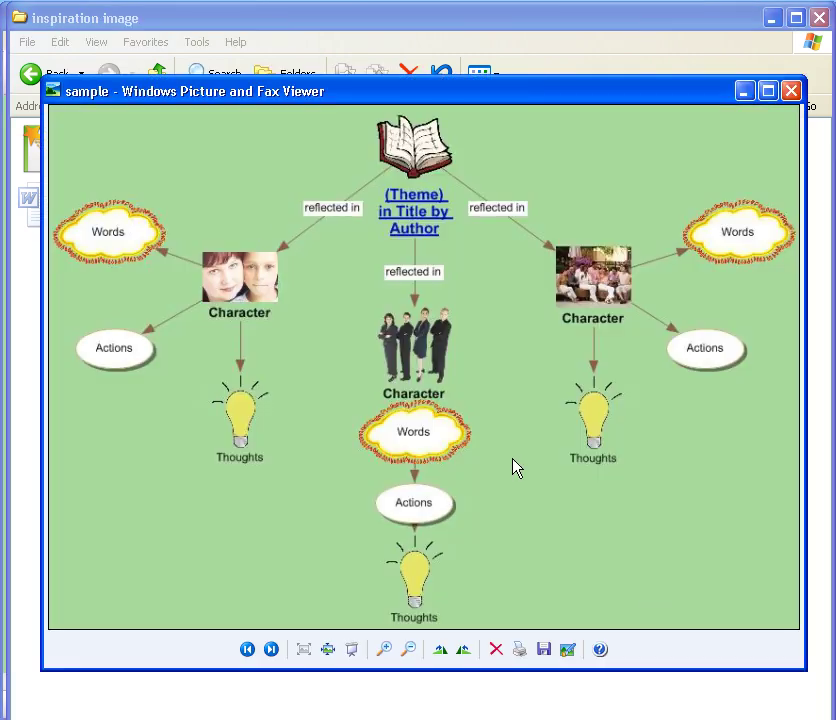
mouse_move(649, 598)
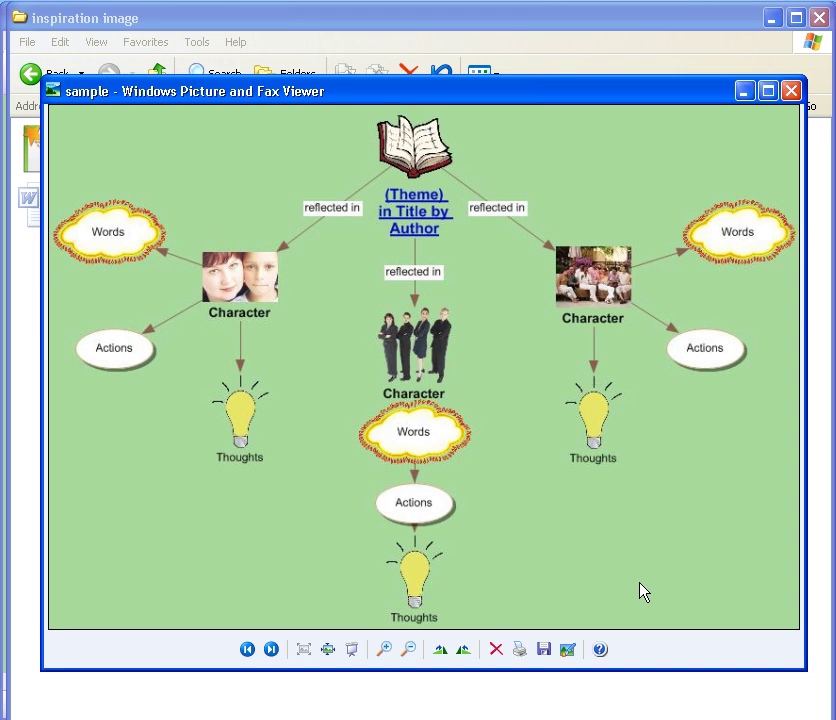
mouse_move(616, 574)
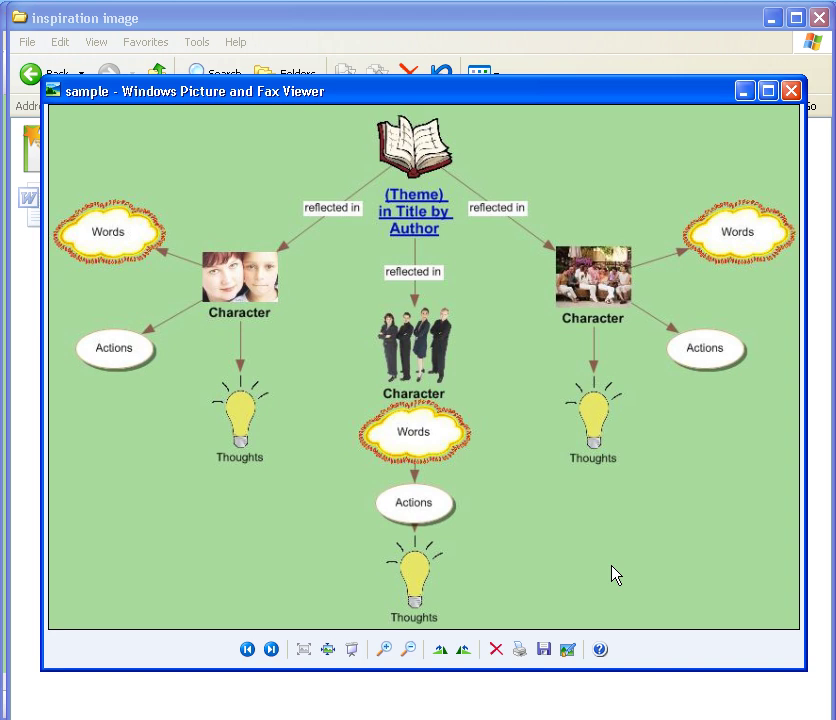